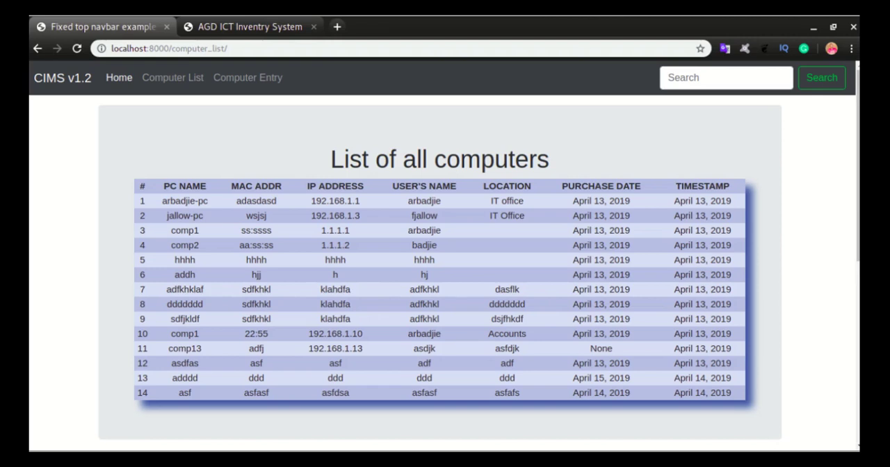
mouse_move(797, 283)
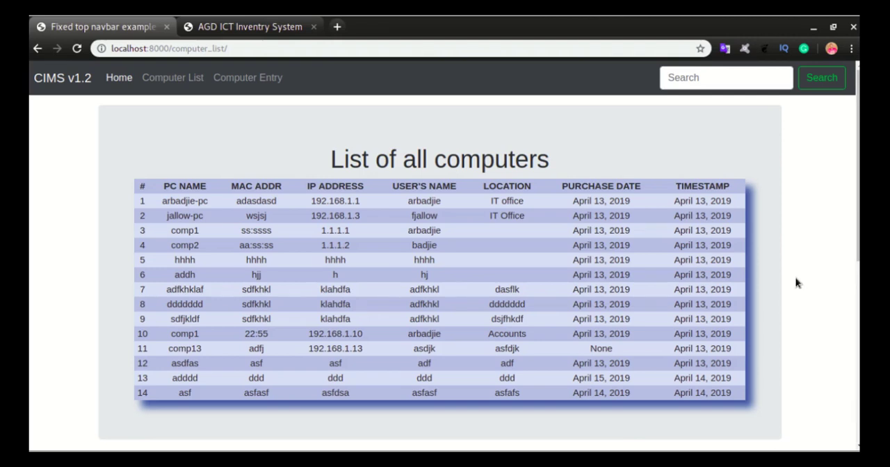
- Open the 'Django – 17 Styling Display Table' tutorial and scroll to its first steps
left_click(250, 27)
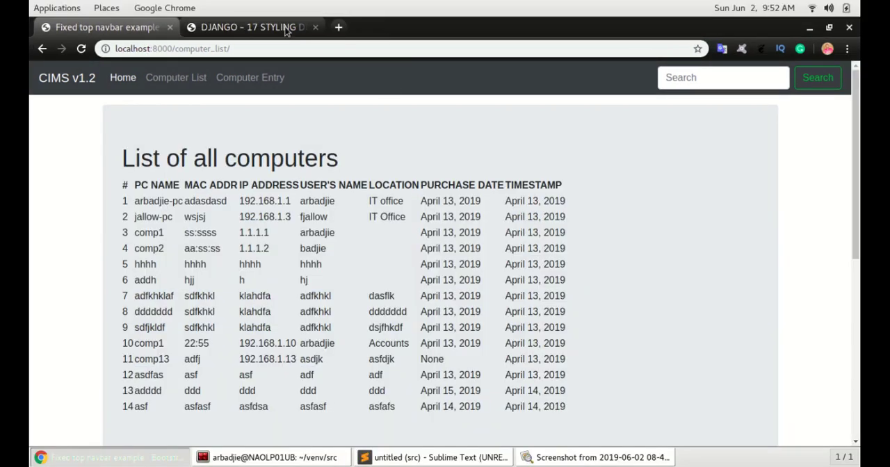
left_click(250, 27)
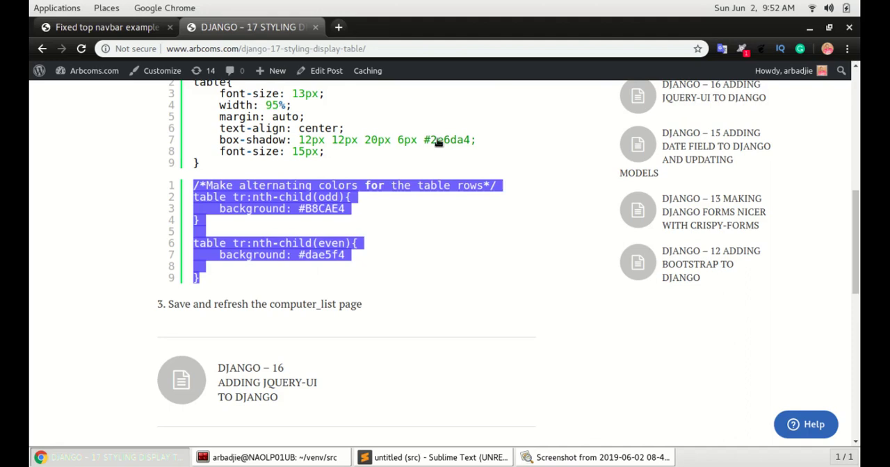
scroll("up", 3)
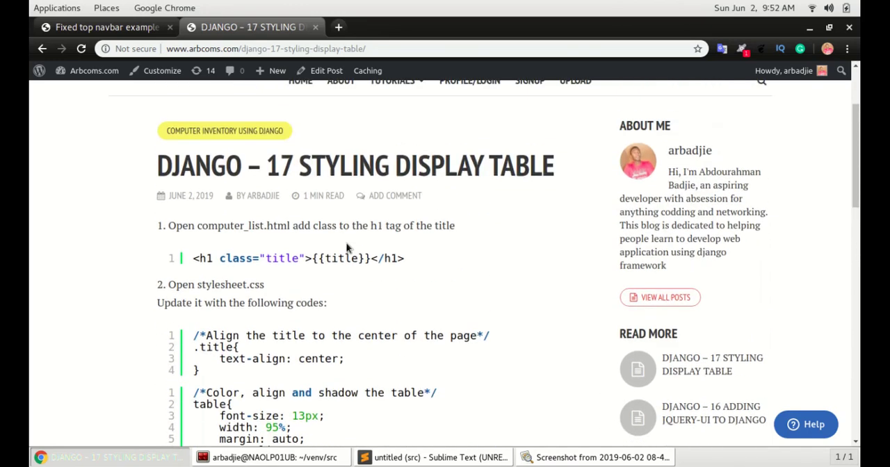
scroll("up", 3)
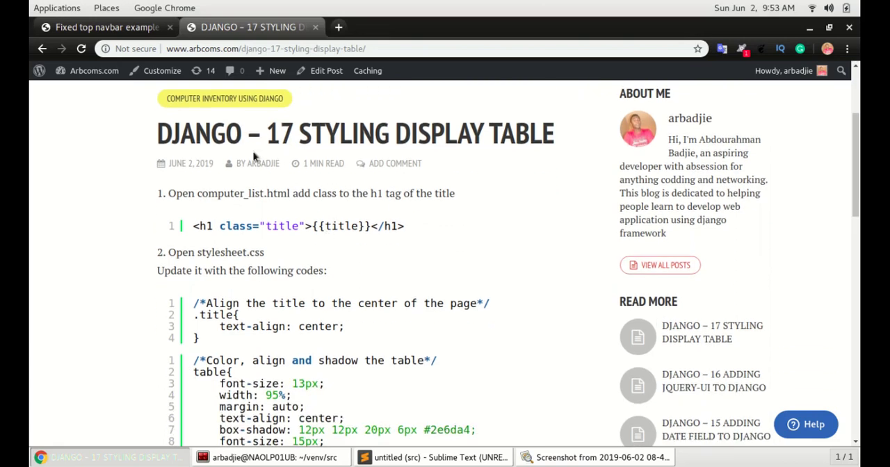
mouse_move(246, 194)
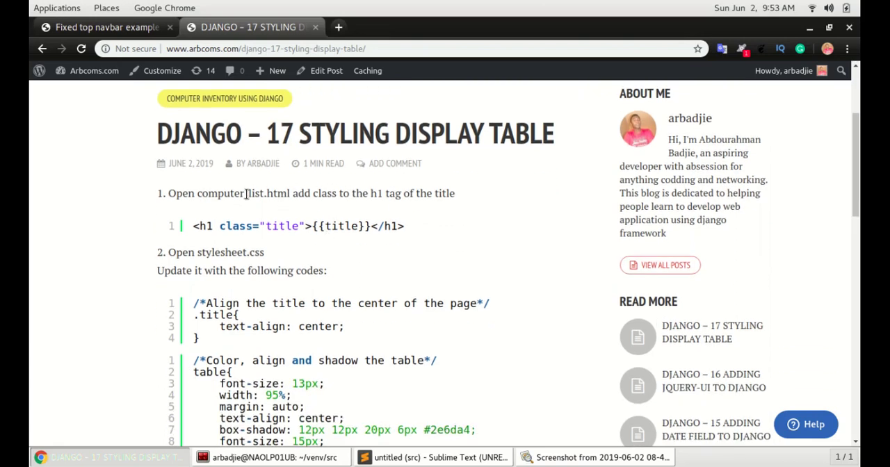
mouse_move(231, 219)
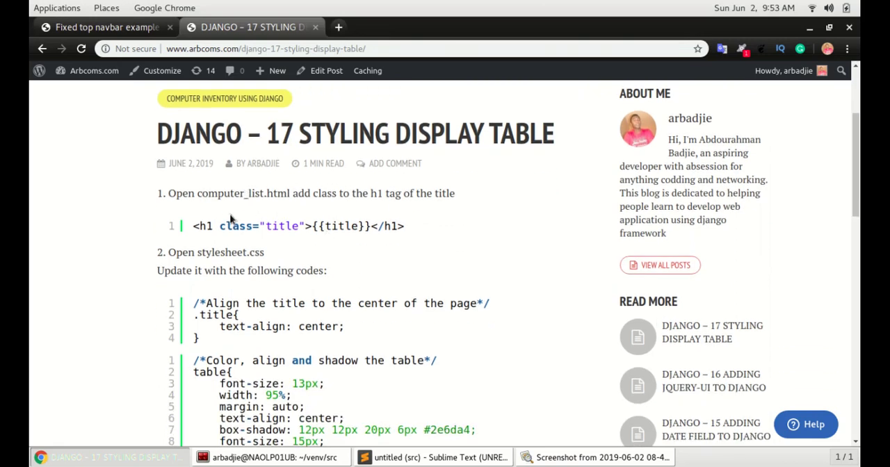
mouse_move(264, 208)
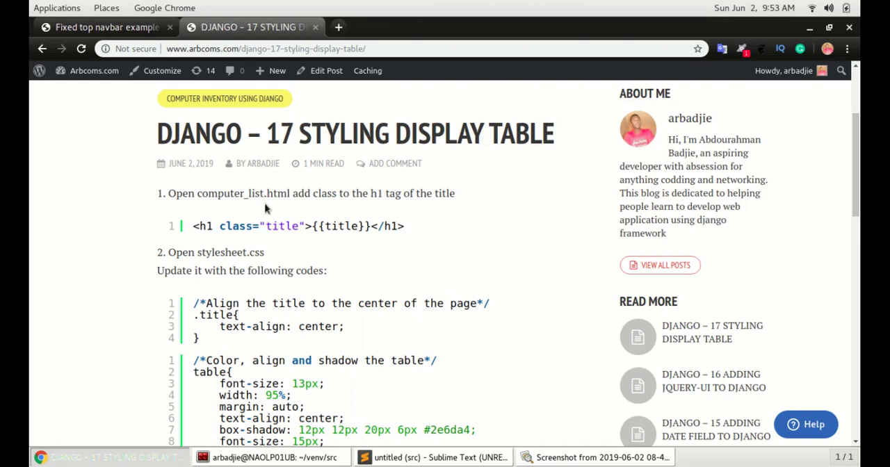
mouse_move(257, 229)
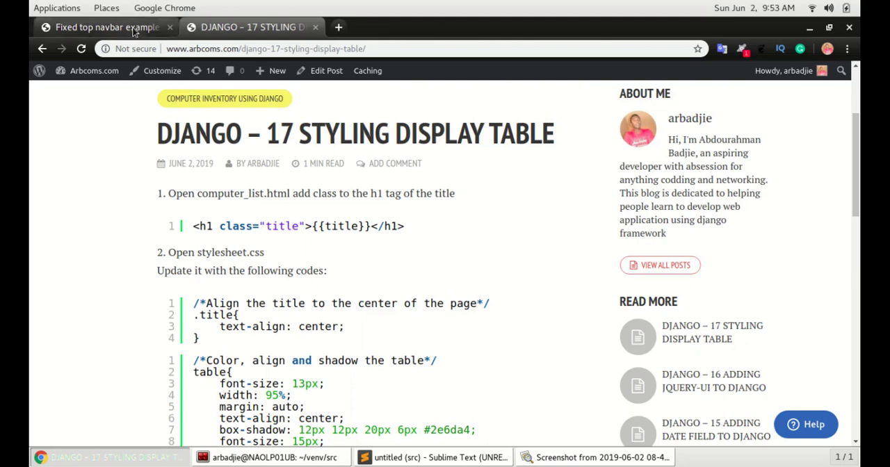
- Add class="title" to the h1 heading in computer_list.html, then open stylesheet.css
left_click(435, 458)
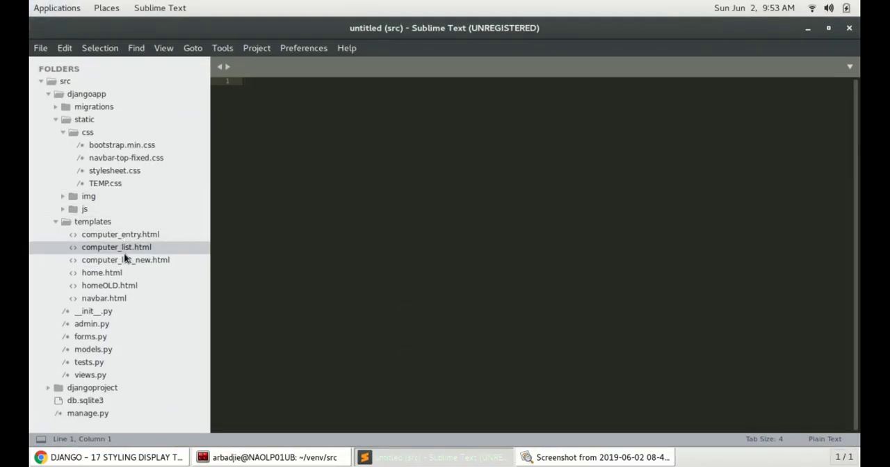
double_click(116, 247)
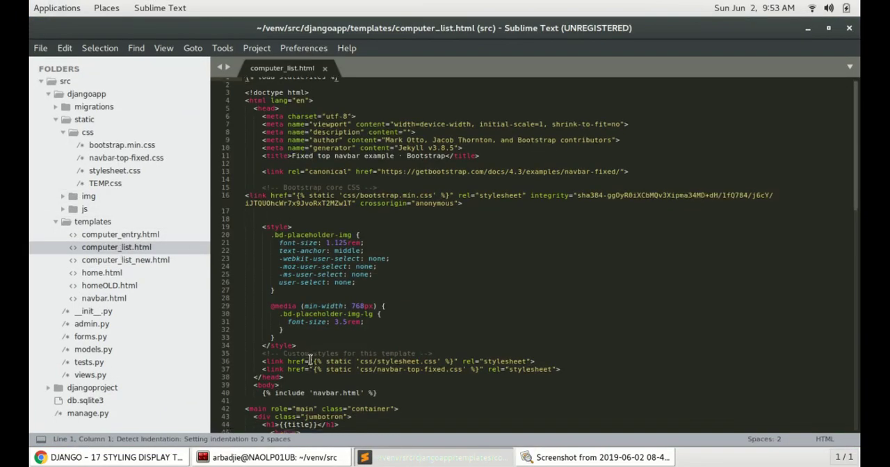
scroll("down", 3)
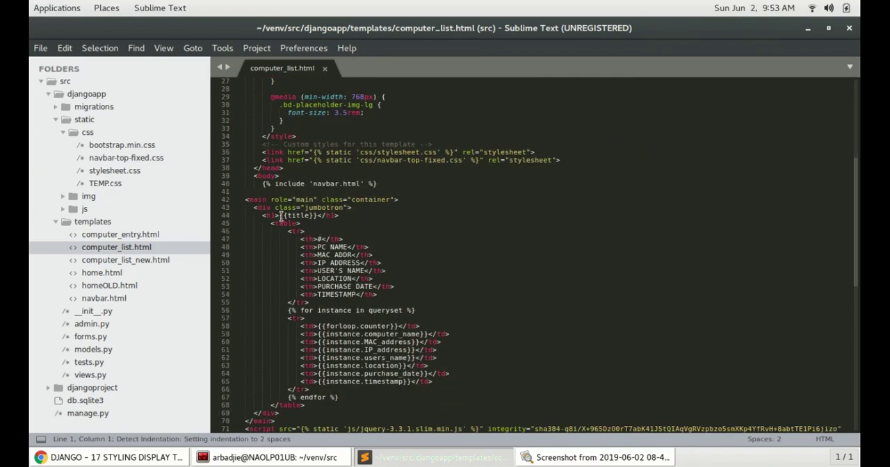
left_click(320, 214)
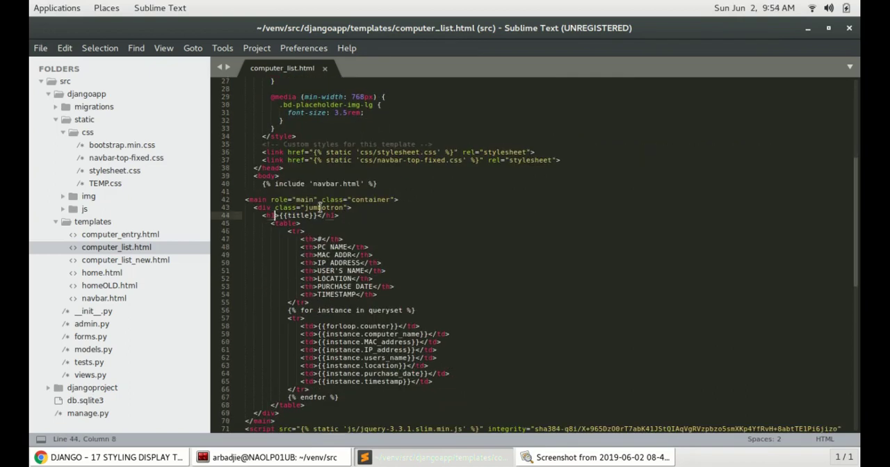
type("class=\"\"")
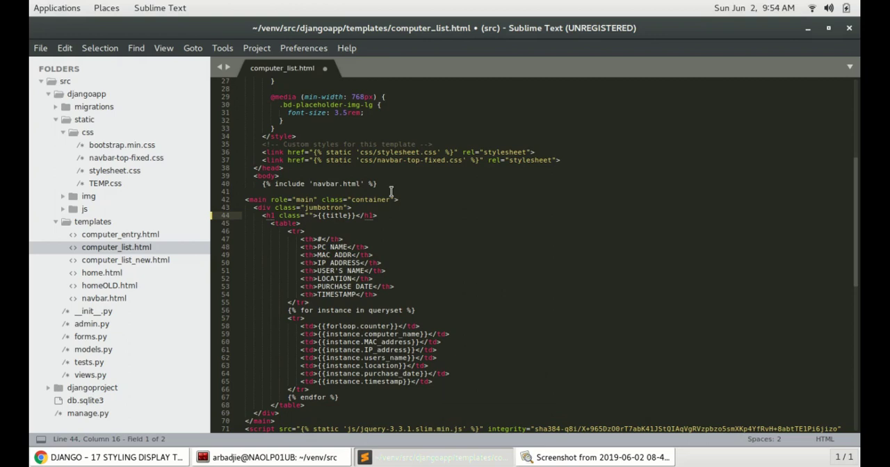
type("title")
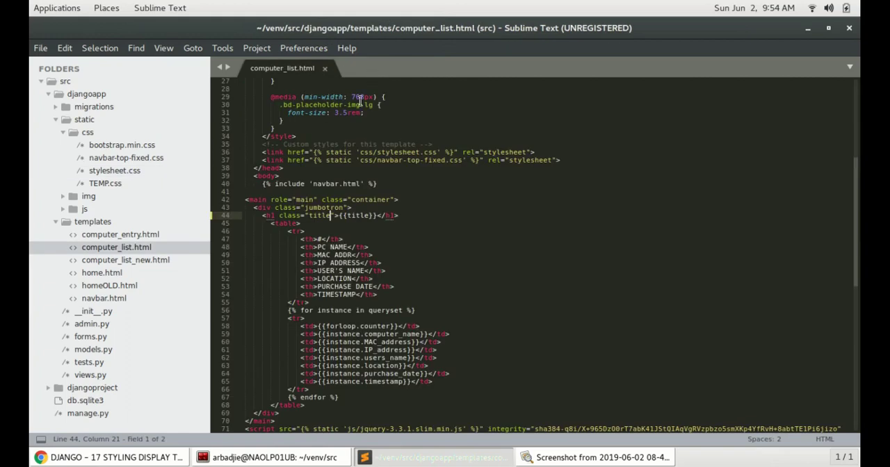
left_click(114, 170)
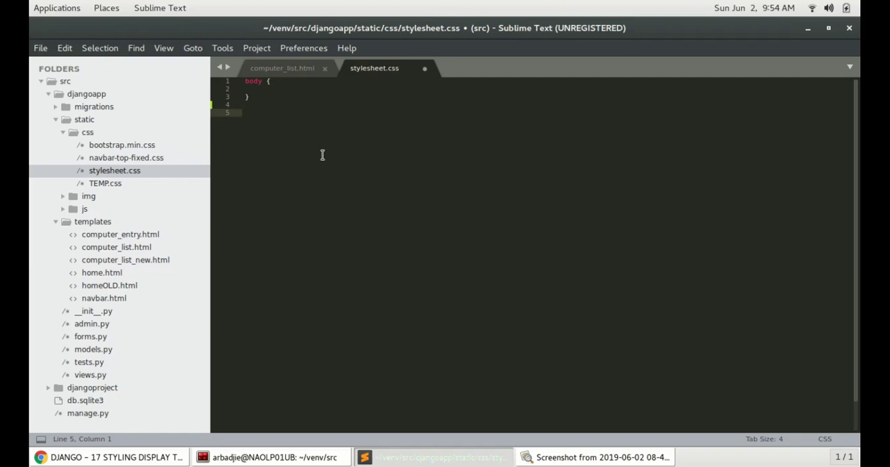
left_click(111, 457)
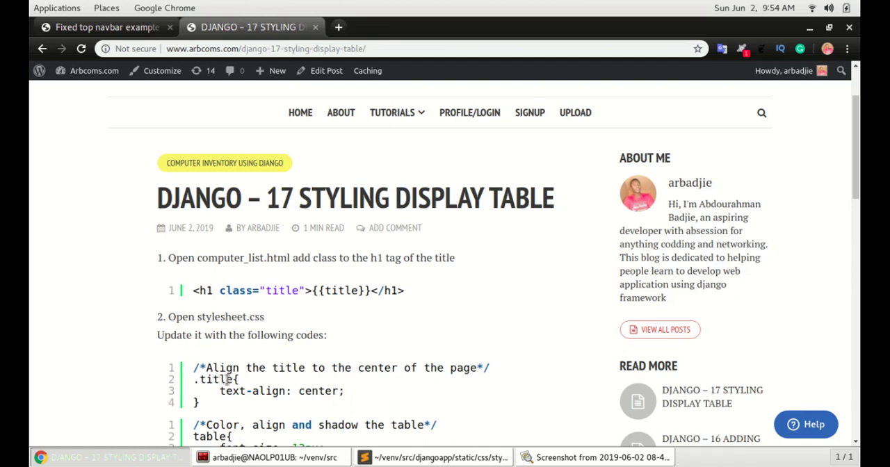
left_click(431, 457)
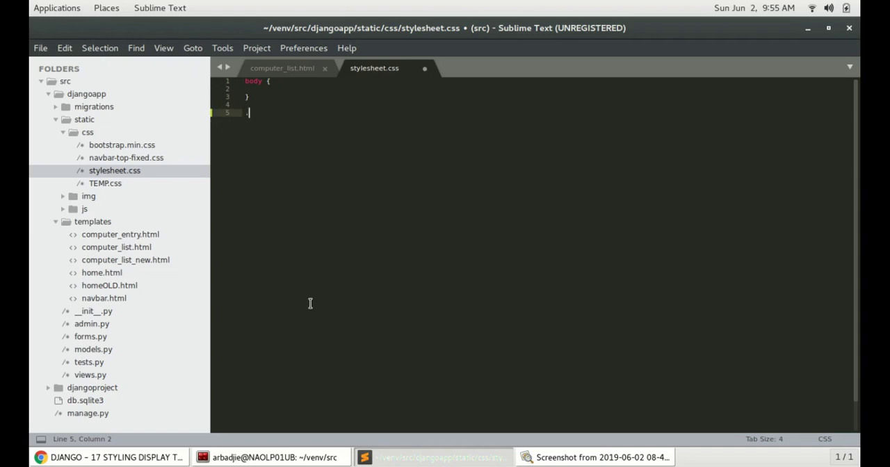
- Add a .title { text-align: center; } rule to stylesheet.css and preview the page in Chrome
type(".tit")
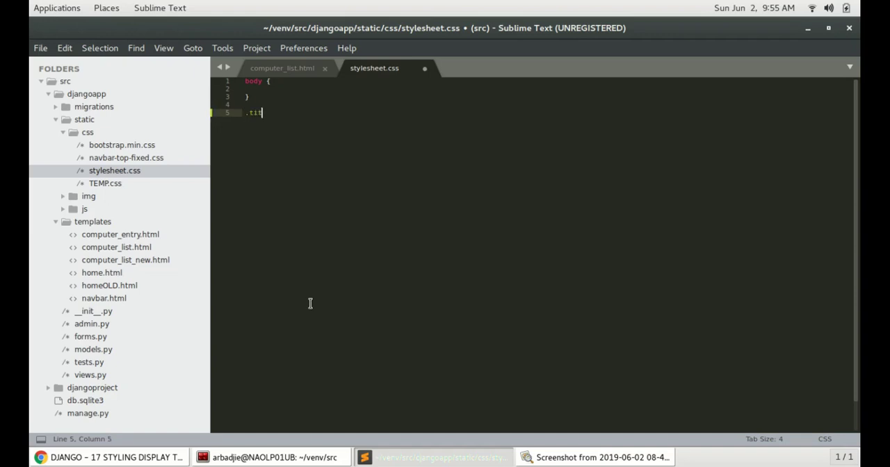
type("le{")
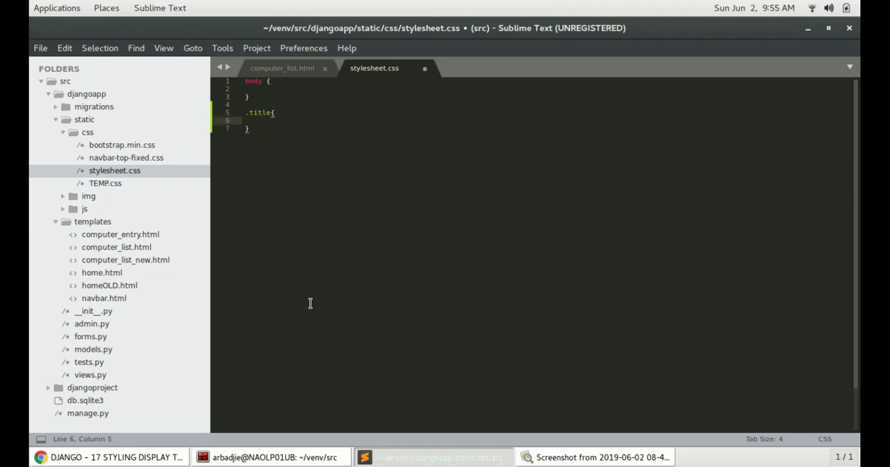
type("text-align:")
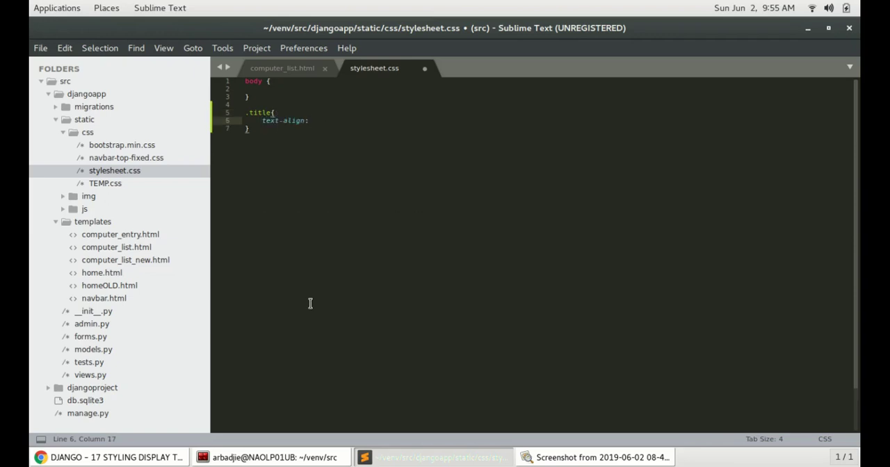
type("center;")
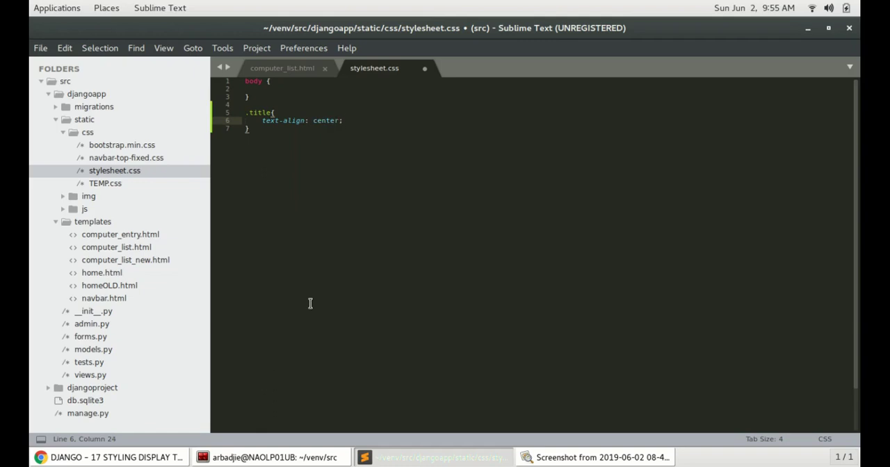
left_click(104, 457)
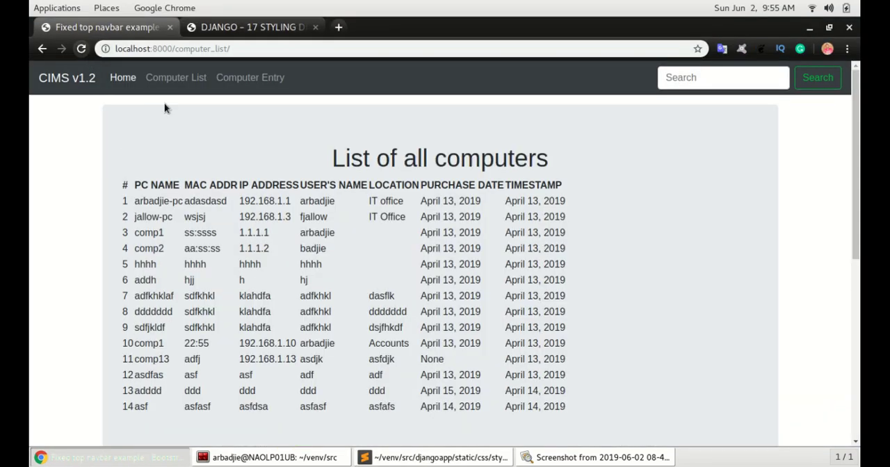
mouse_move(386, 158)
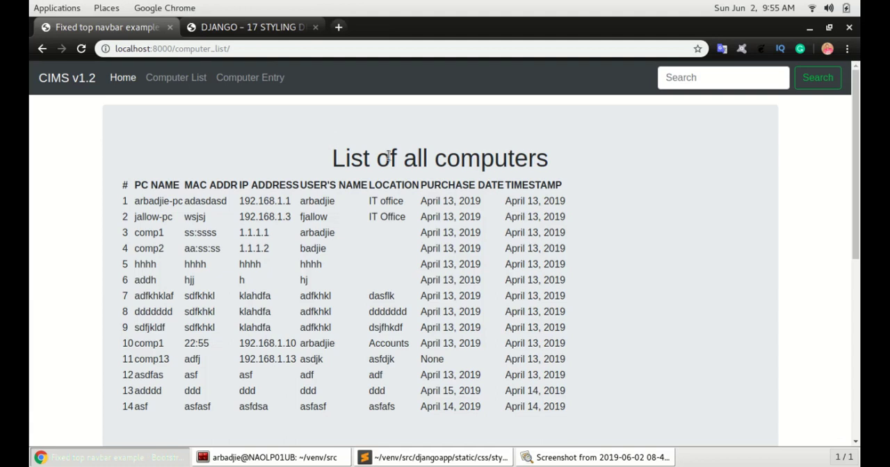
left_click(434, 457)
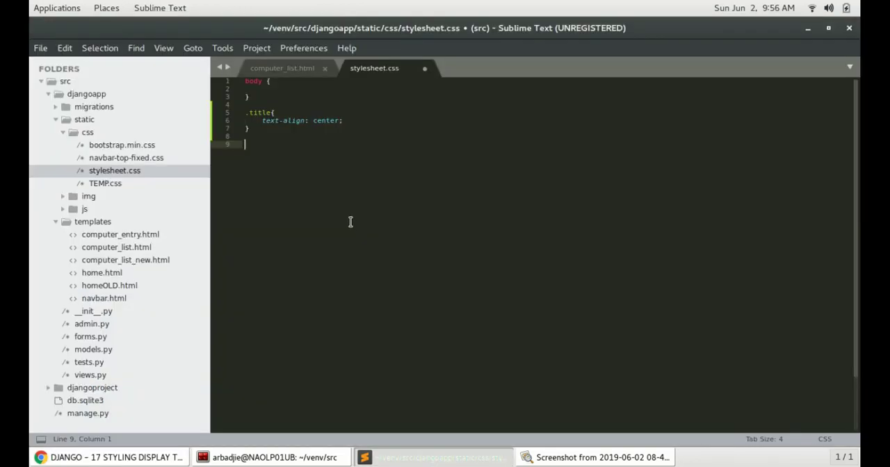
- Switch to the tutorial and start selecting its table and nth-child CSS rules
left_click(108, 457)
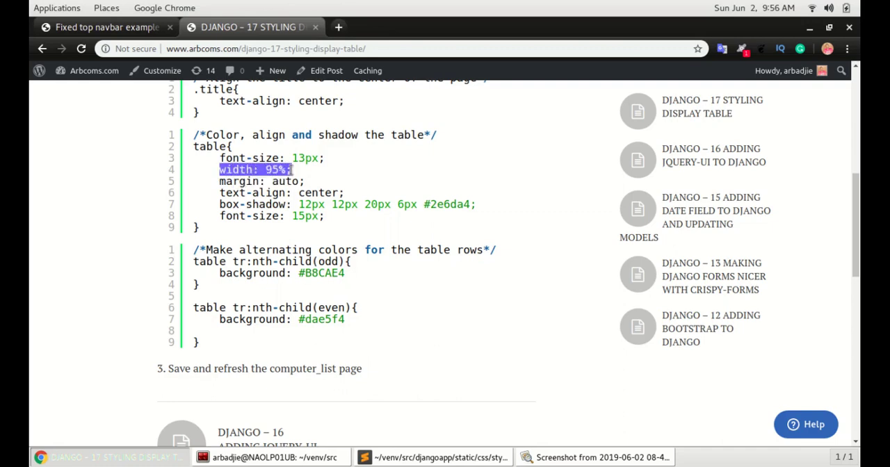
mouse_move(295, 174)
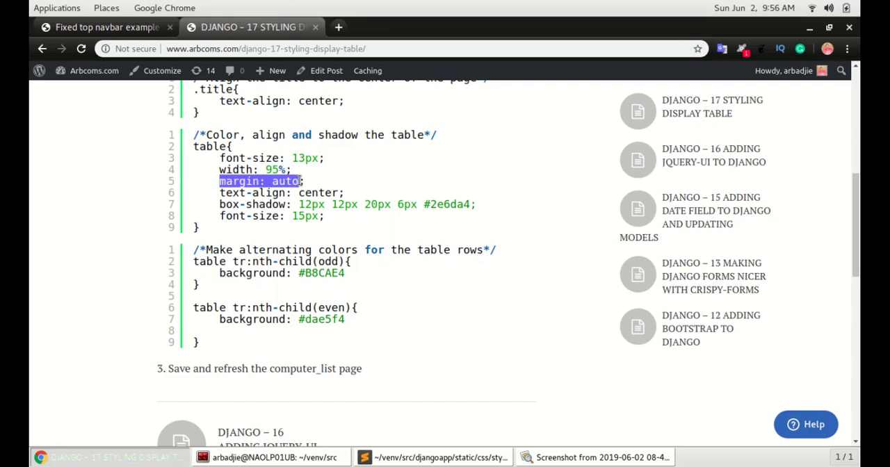
mouse_move(320, 178)
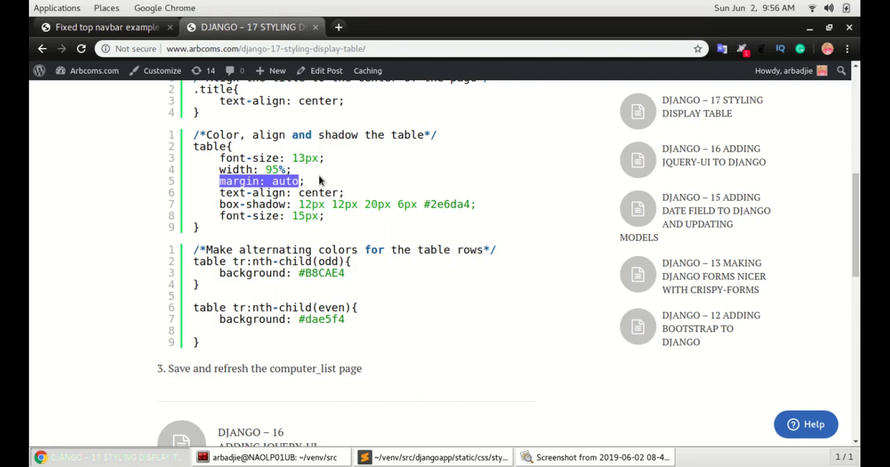
left_click(237, 192)
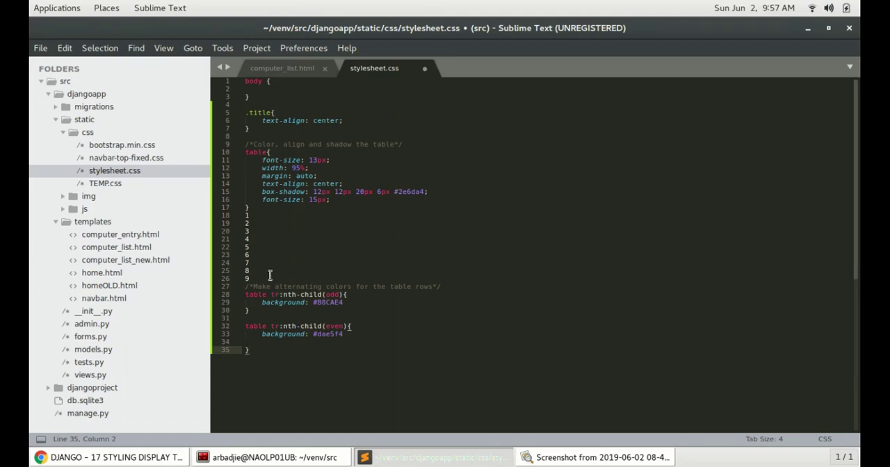
- Delete the stray pasted line numbers, review the odd-row tr selector, and save stylesheet.css
left_click_drag(249, 215, 248, 278)
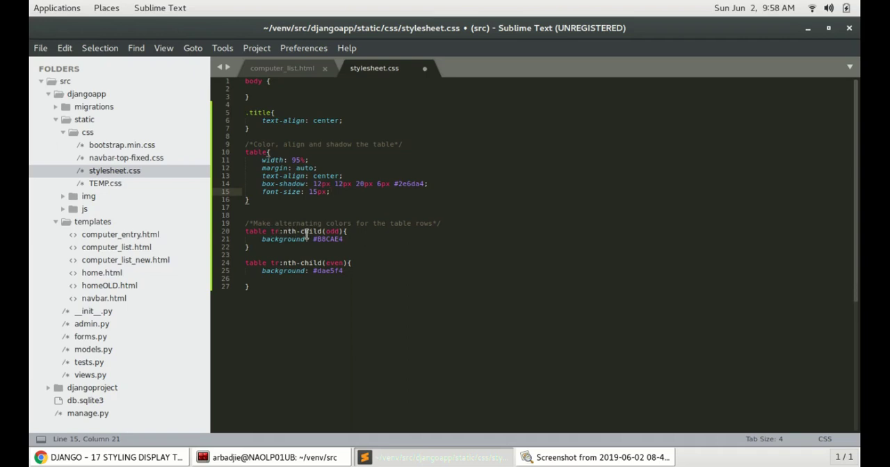
double_click(332, 230)
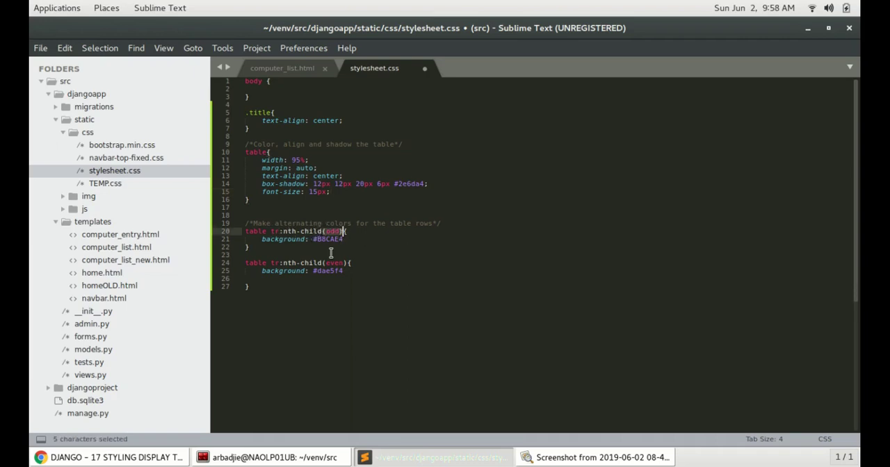
double_click(334, 262)
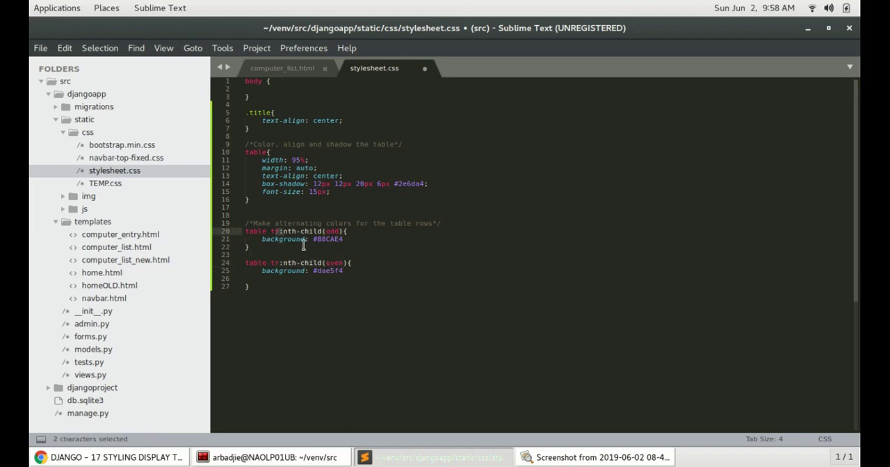
key("ctrl+s")
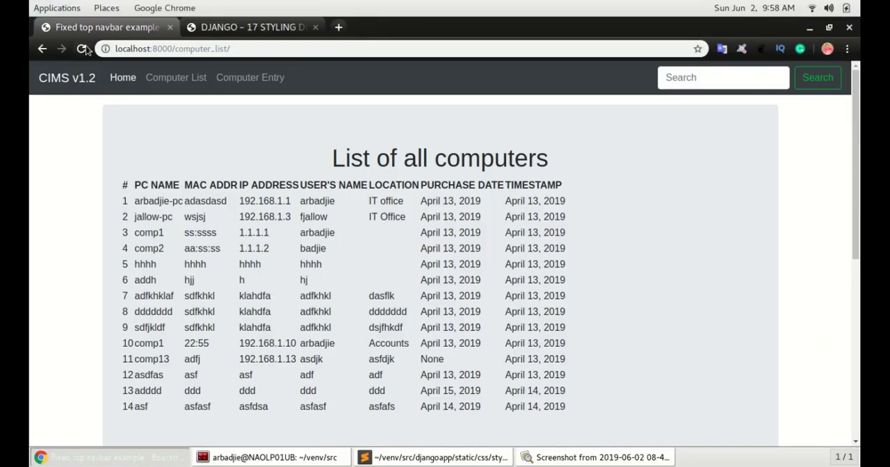
- Reload Chrome to see the centered, shadowed table with alternating blue rows, then return to Sublime
left_click(81, 49)
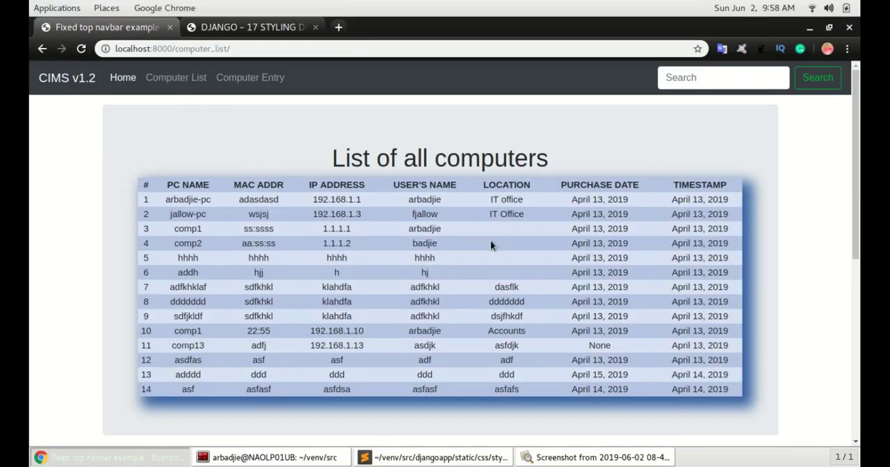
mouse_move(476, 216)
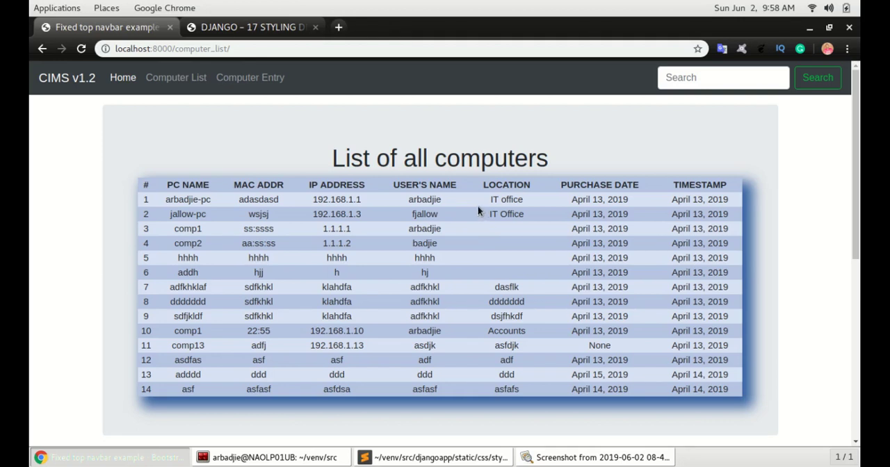
left_click(431, 457)
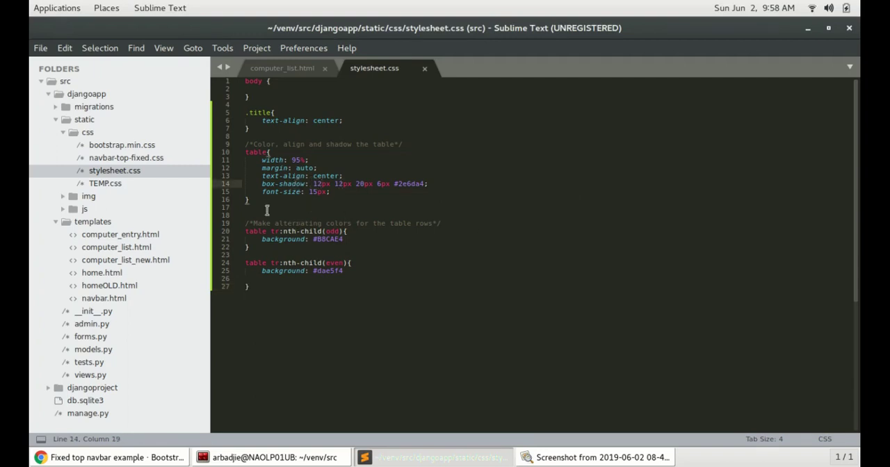
mouse_move(316, 168)
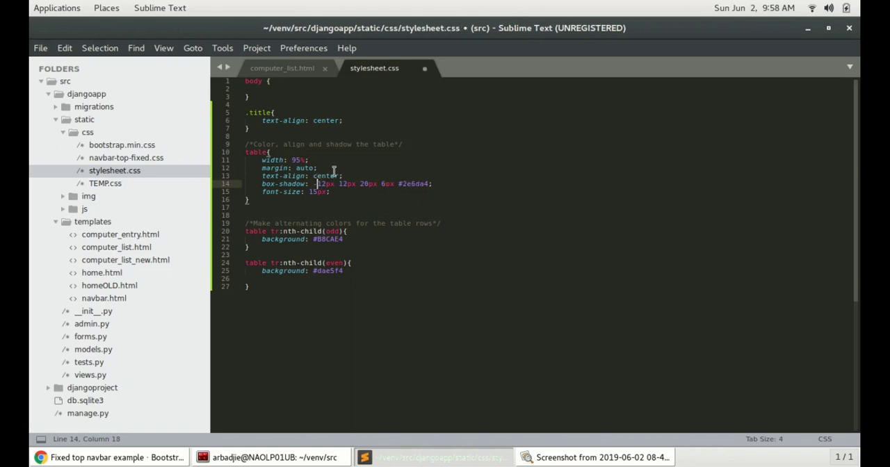
- Check the table shadow's changed horizontal offset in Chrome, then return to the stylesheet
left_click(104, 457)
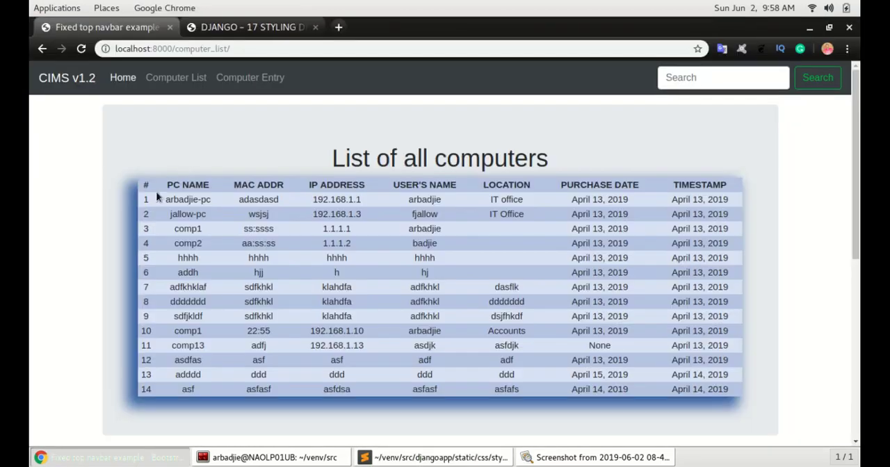
mouse_move(132, 233)
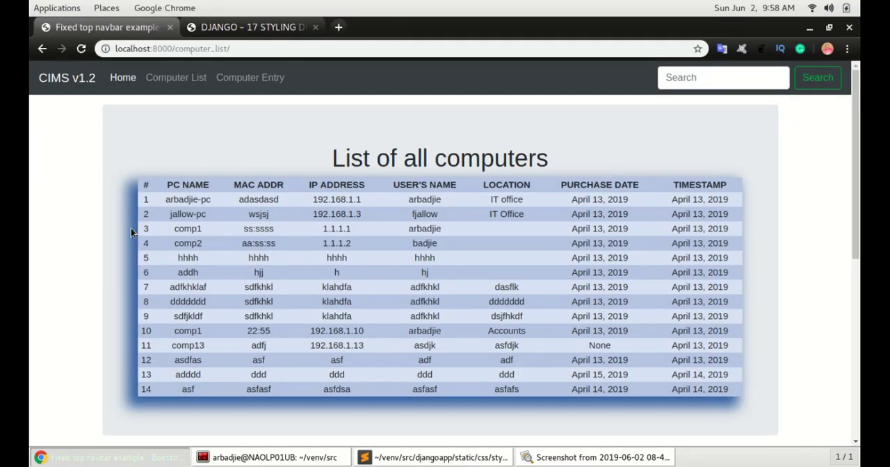
left_click(434, 458)
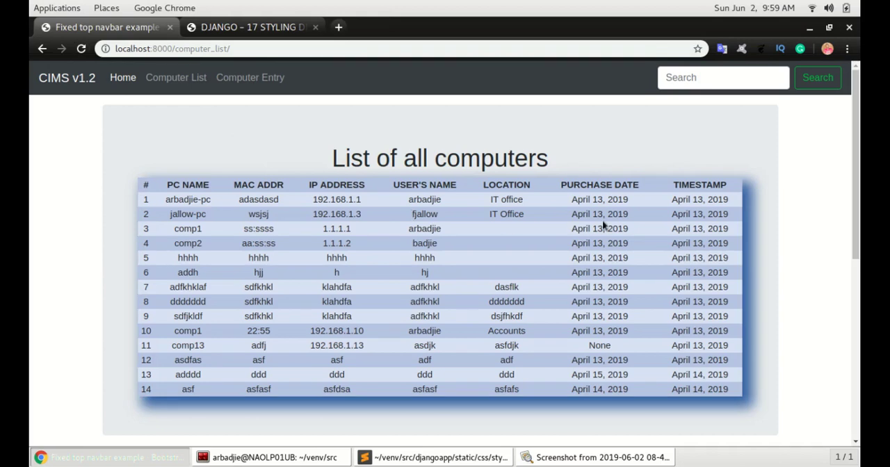
- Compare a wider table shadow spread in Chrome, then restore the 6px spread and view it
left_click(434, 457)
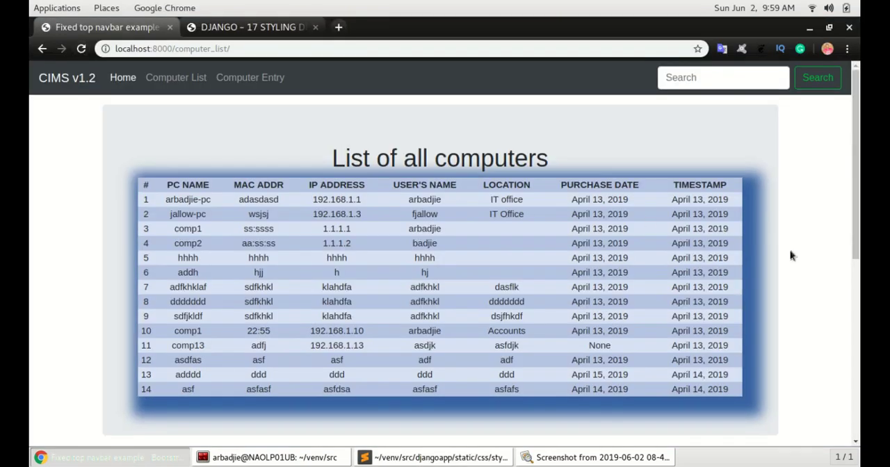
mouse_move(761, 261)
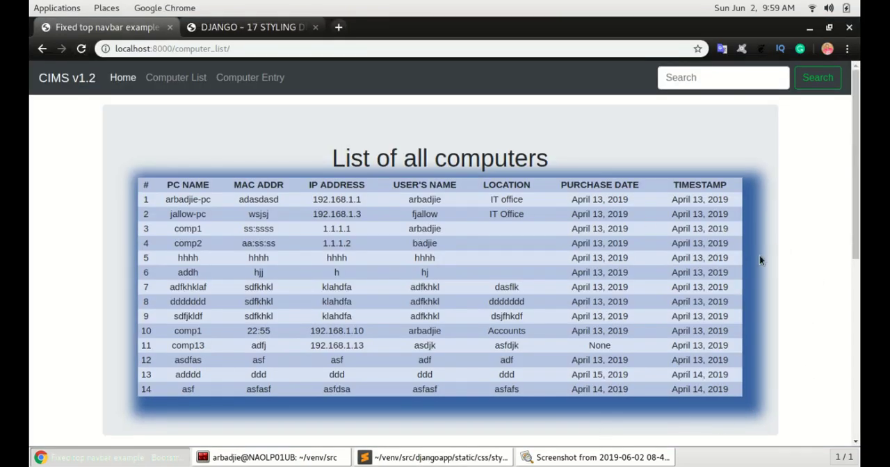
left_click(431, 457)
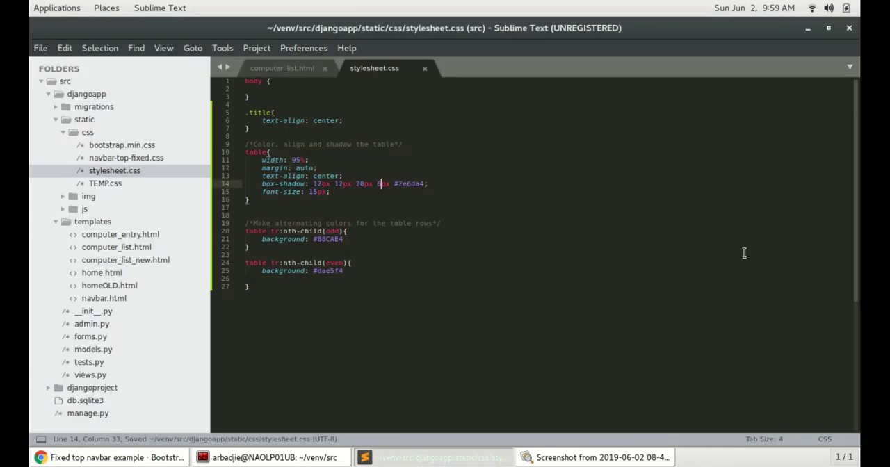
left_click(97, 458)
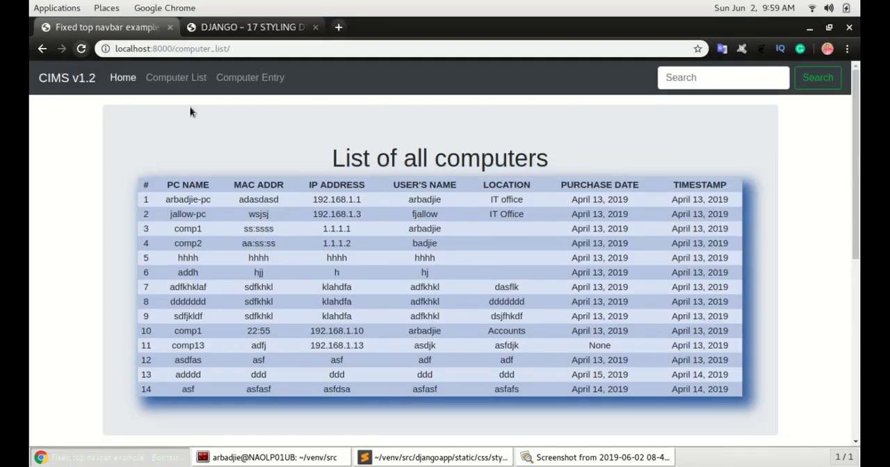
left_click(433, 457)
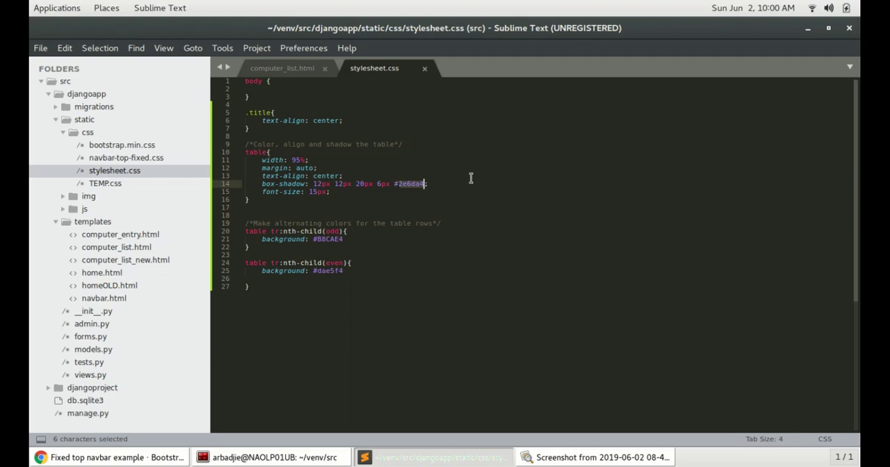
left_click(108, 457)
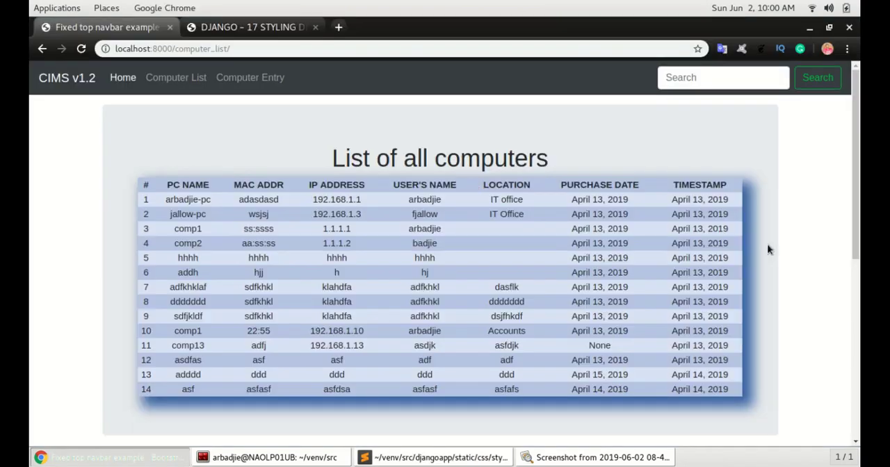
mouse_move(721, 237)
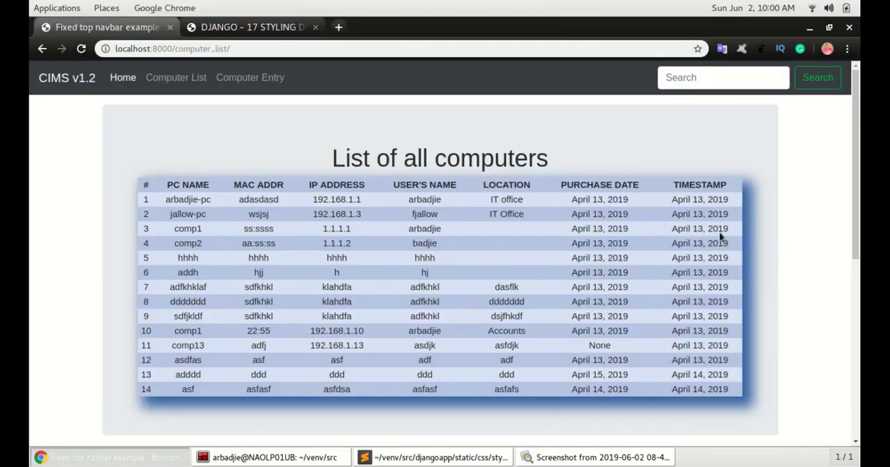